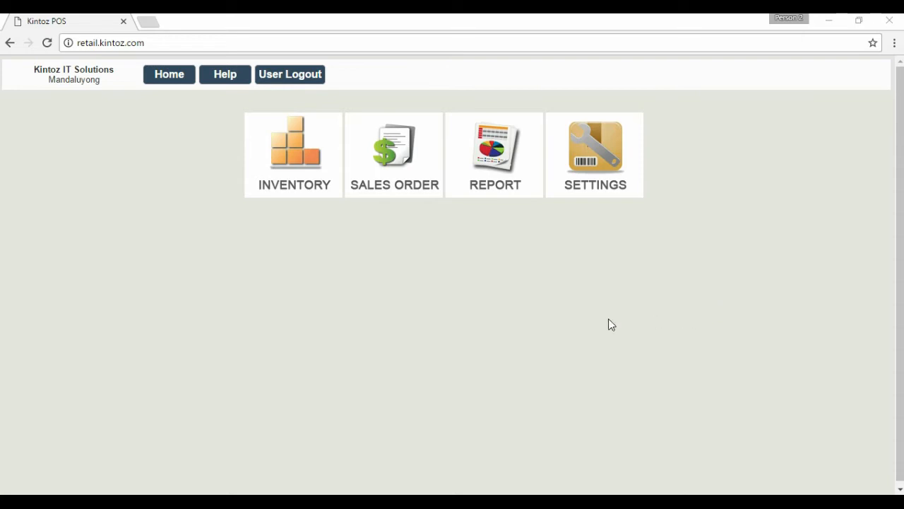
mouse_move(607, 323)
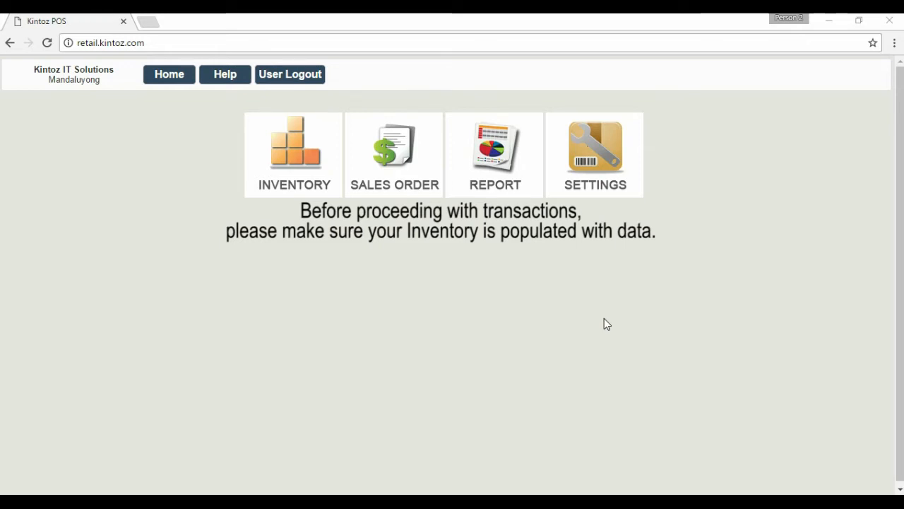
Step: Go to the REPORT section from the home screen
left_click(494, 148)
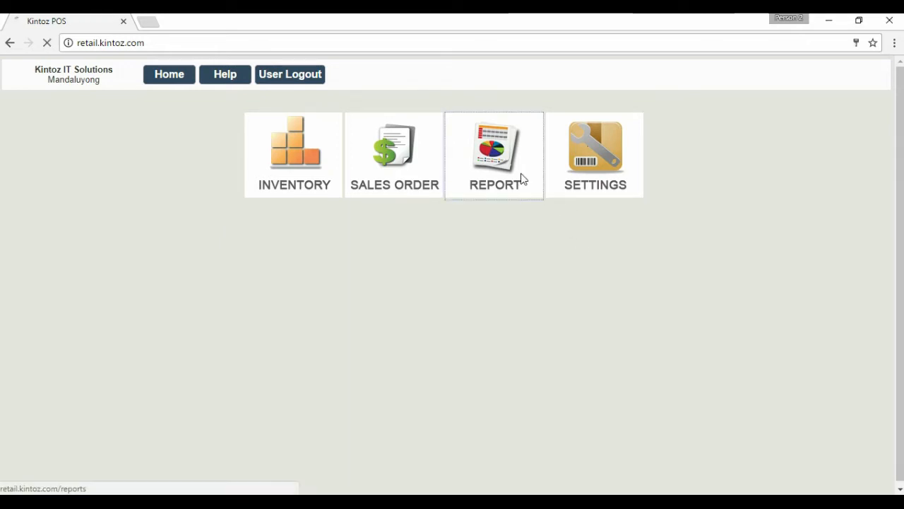
Step: Enter the reports section and bring up the X Reading report
left_click(494, 148)
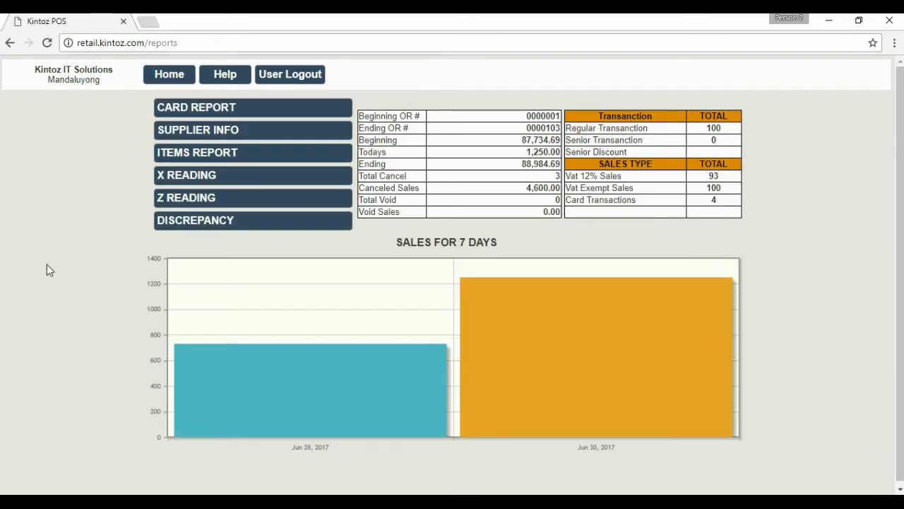
mouse_move(209, 185)
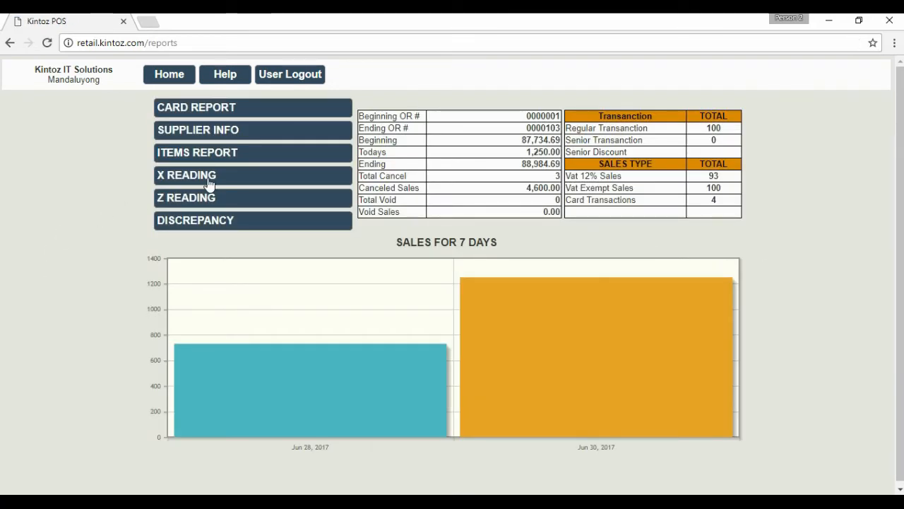
left_click(186, 176)
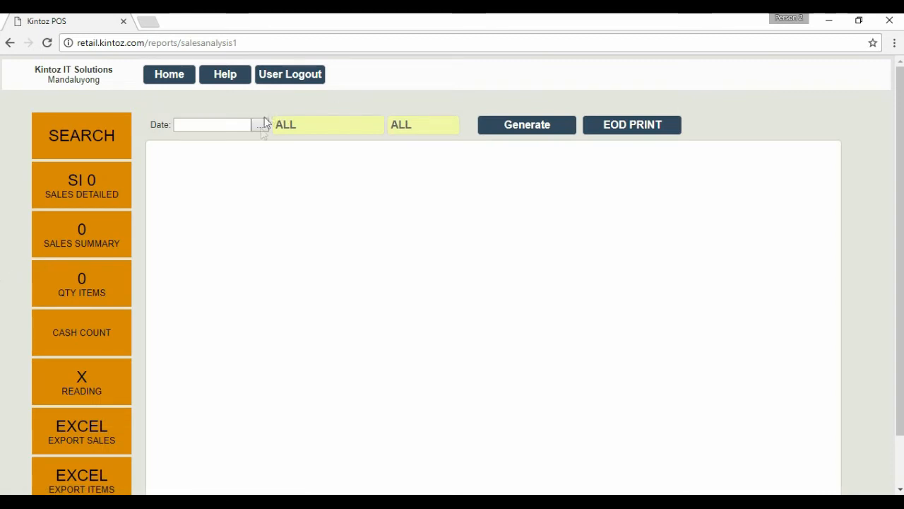
Step: Set the X Reading date to 2017-06-30 and the cashier filter to ALL
left_click(259, 124)
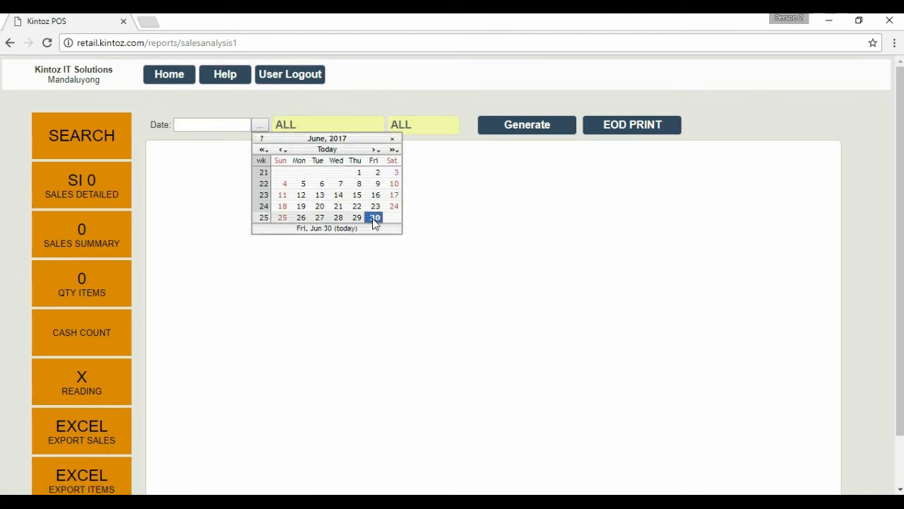
left_click(375, 218)
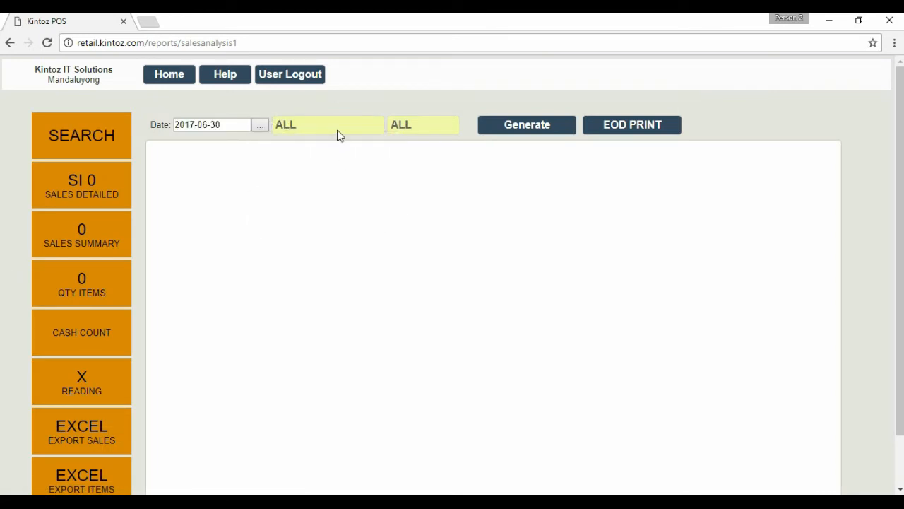
left_click(327, 124)
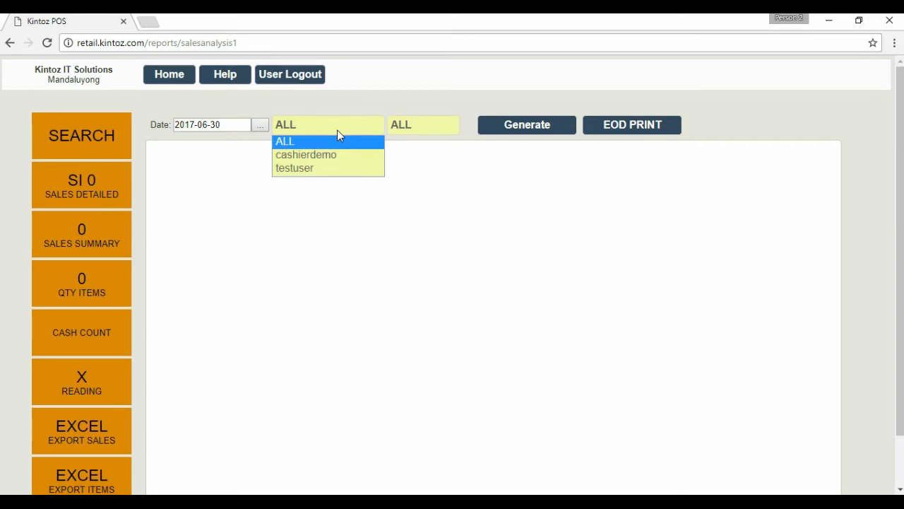
left_click(285, 141)
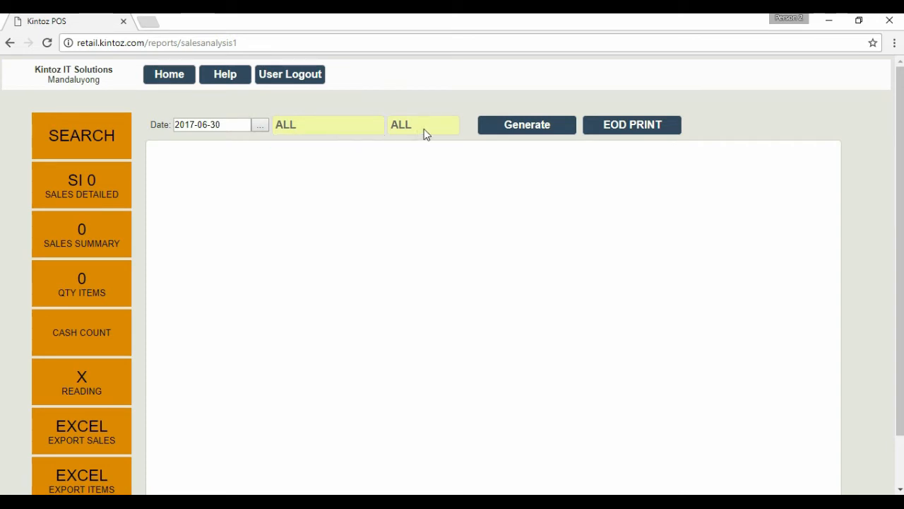
left_click(422, 125)
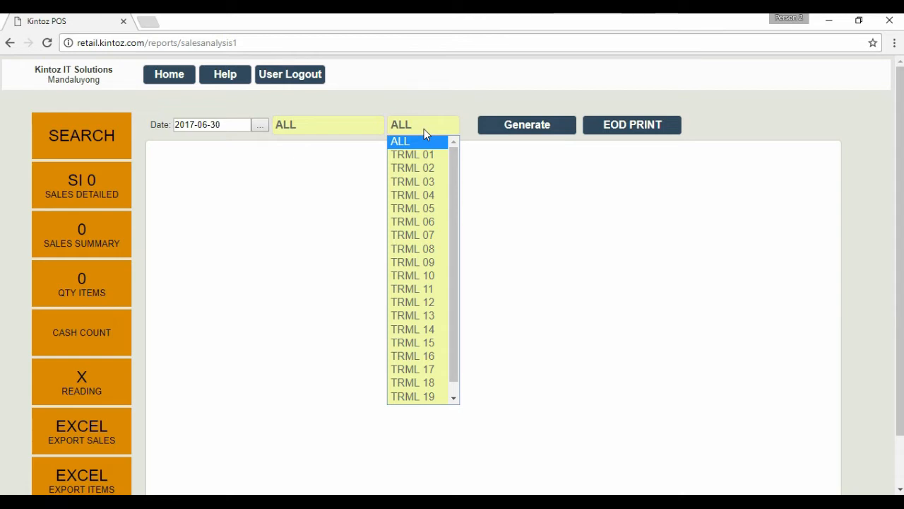
Step: Generate the X Reading for ALL terminals (1,250.00 grand total) and send it to EOD print
left_click(400, 141)
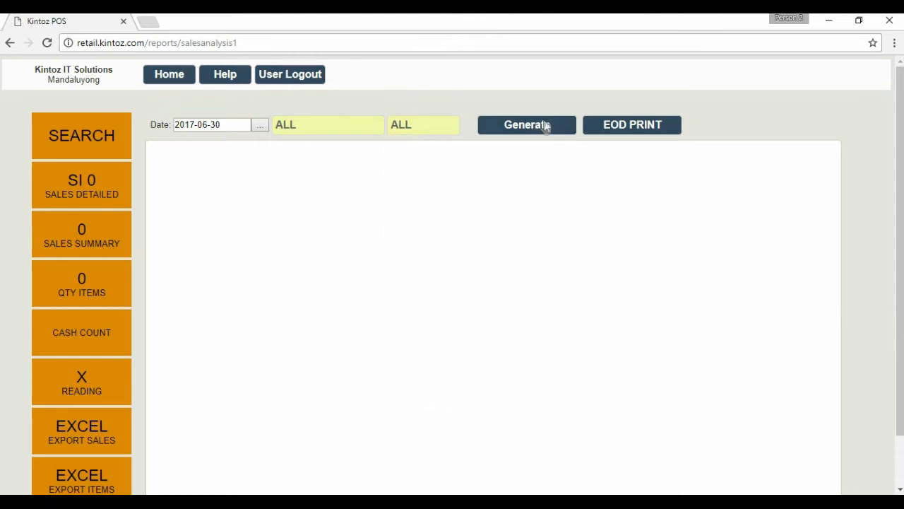
left_click(526, 125)
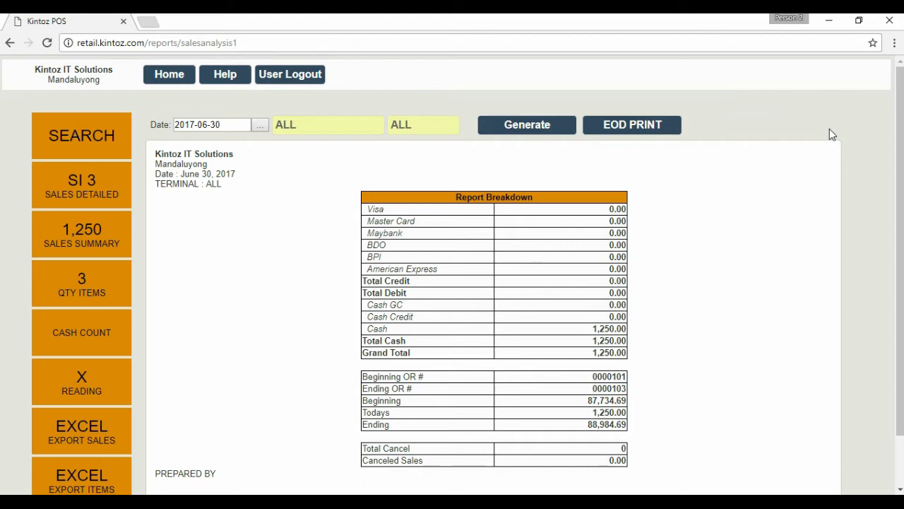
scroll("down", 3)
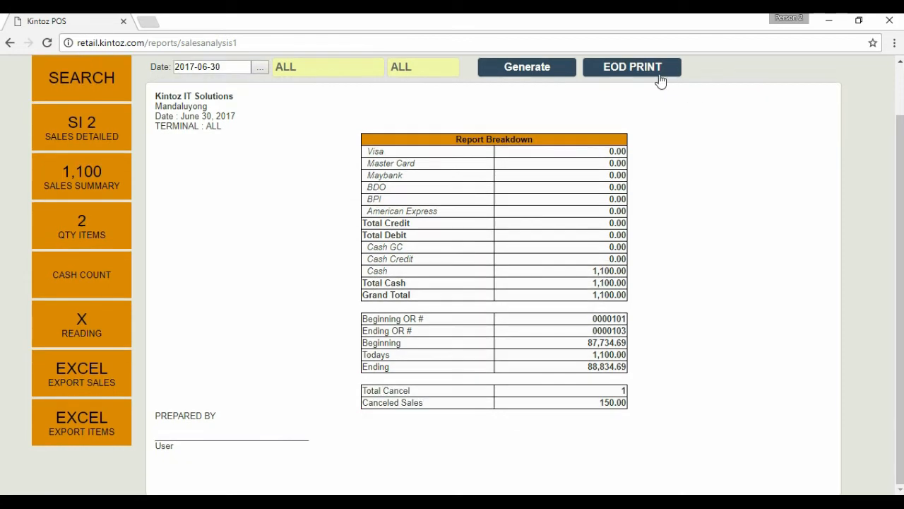
left_click(632, 66)
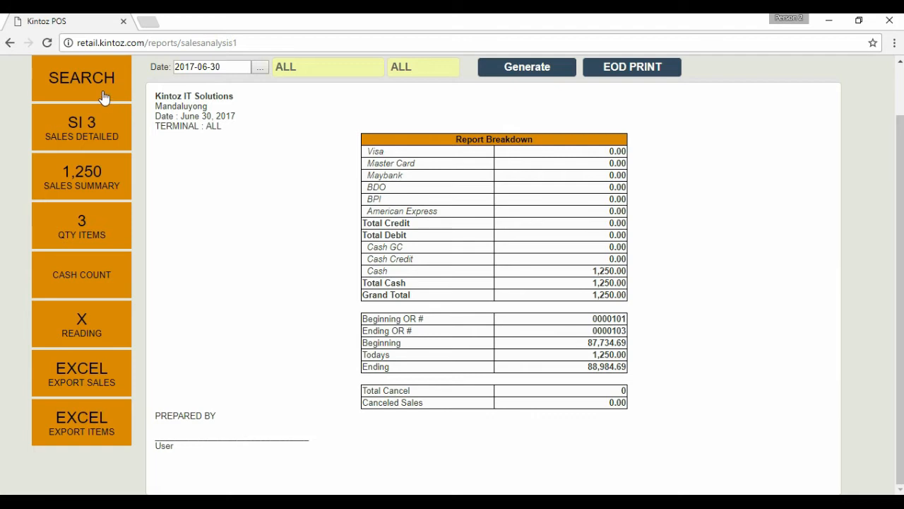
left_click(82, 127)
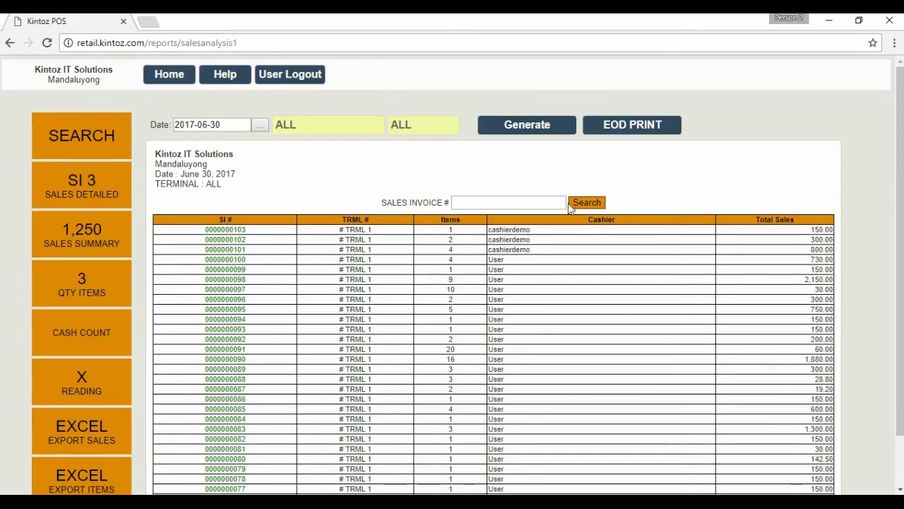
type("0000000101")
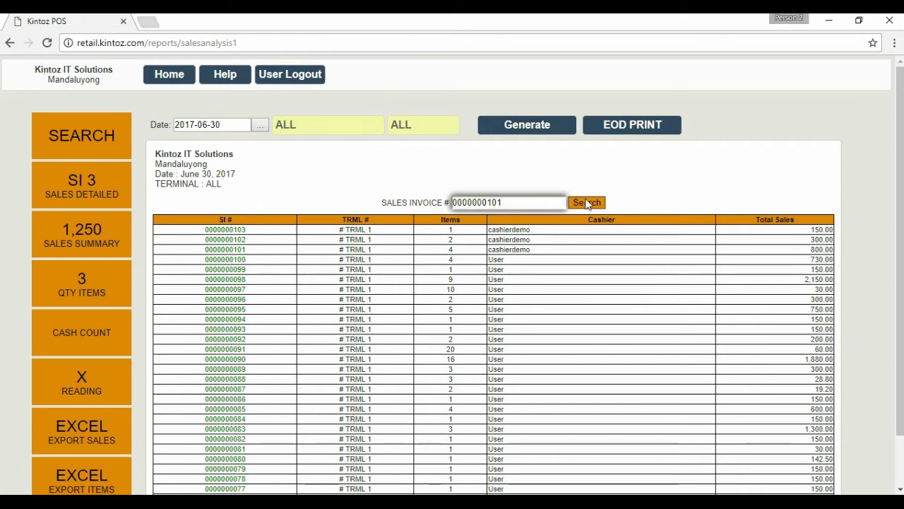
left_click(586, 204)
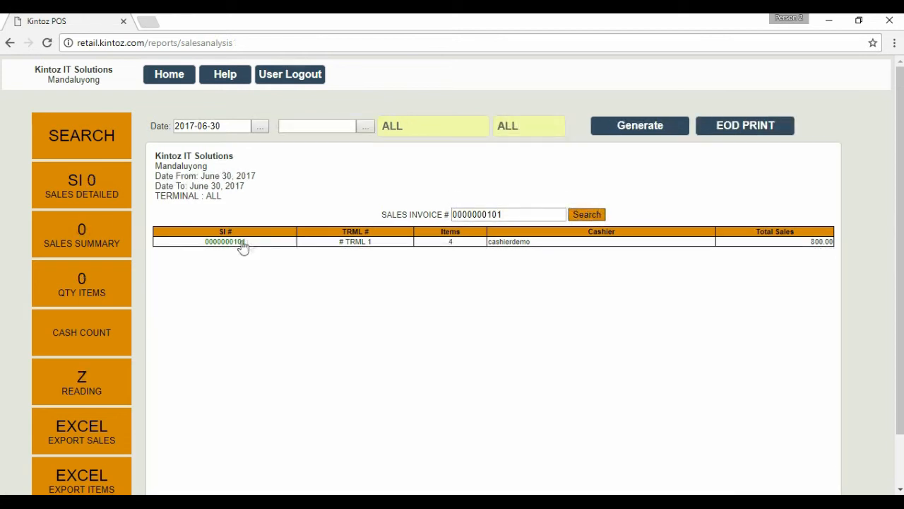
left_click(225, 240)
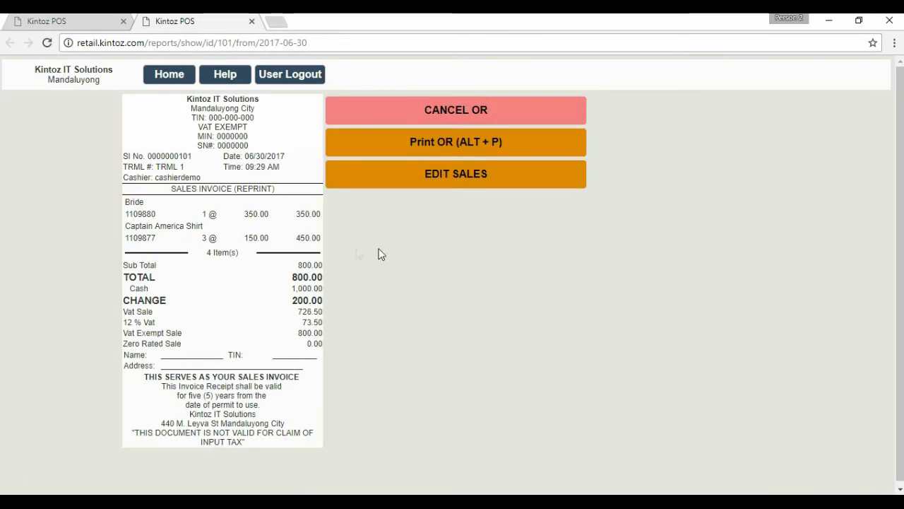
mouse_move(726, 274)
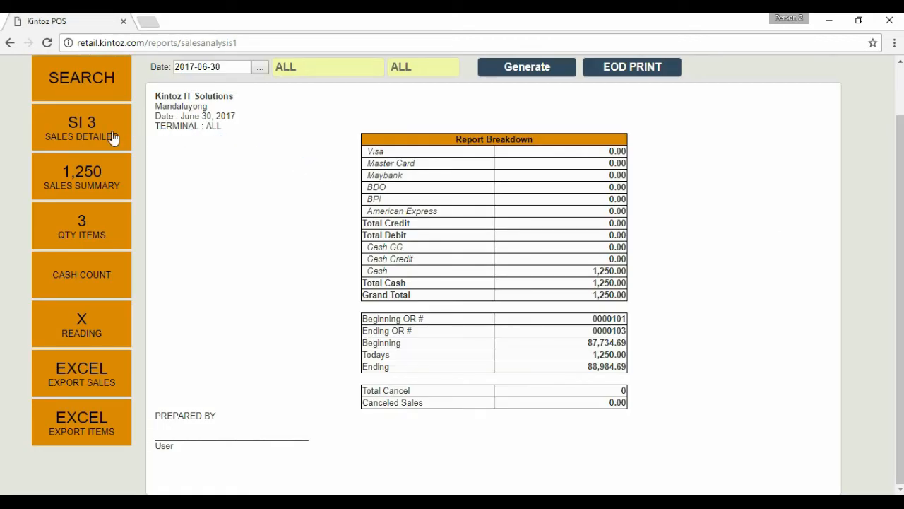
Step: Show the SALES DETAILED list for June 30, 2017: three invoices totalling 1,250.00
left_click(82, 130)
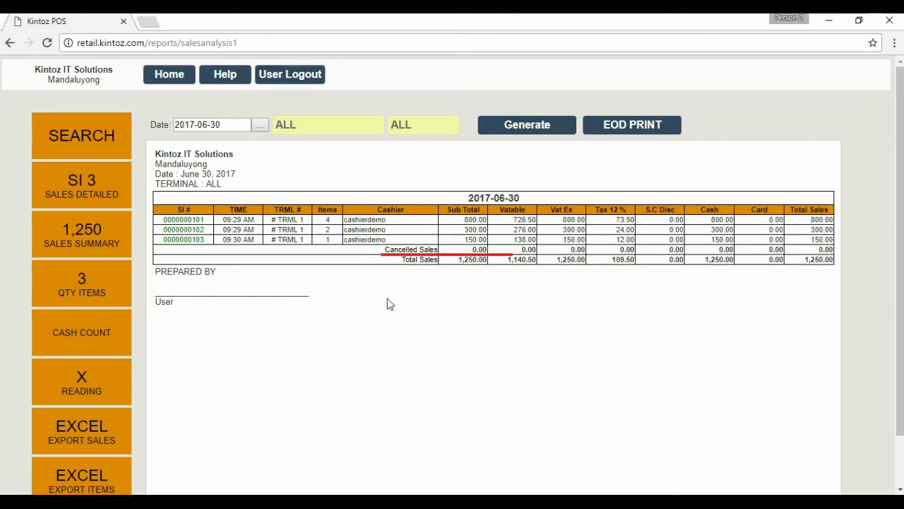
mouse_move(183, 239)
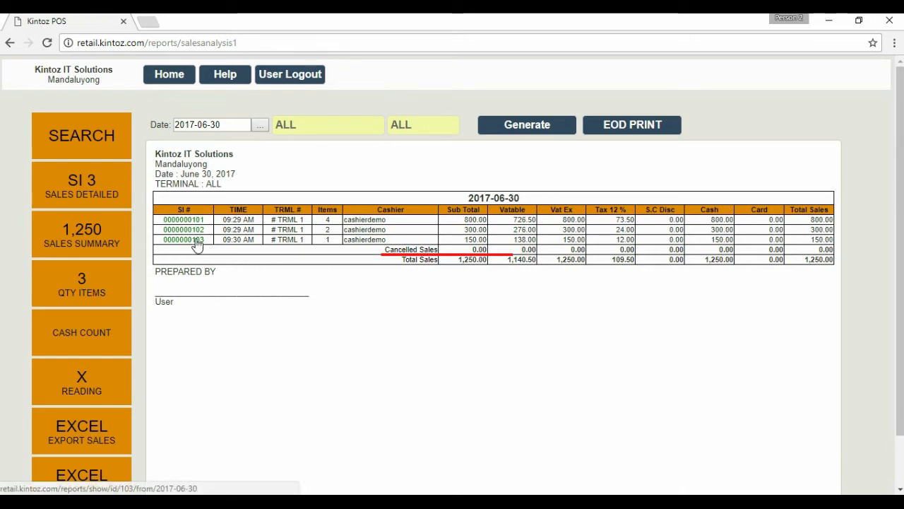
left_click(184, 239)
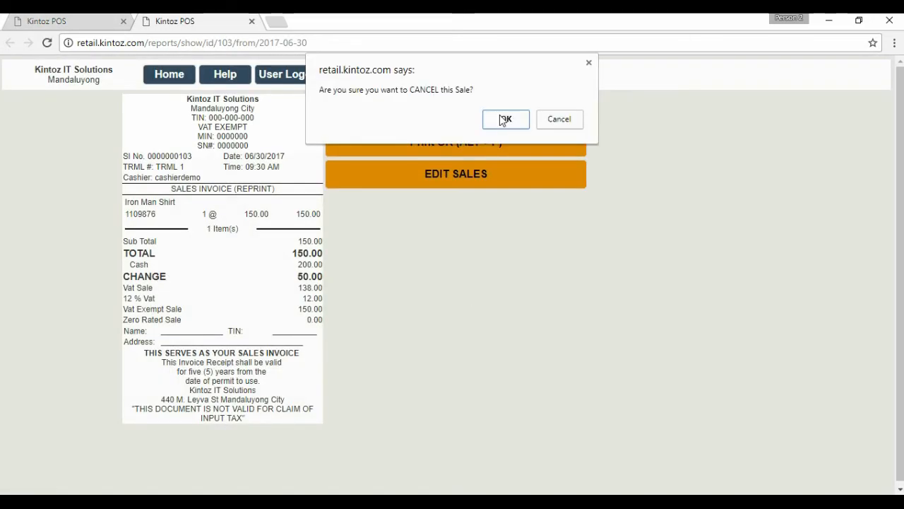
left_click(505, 119)
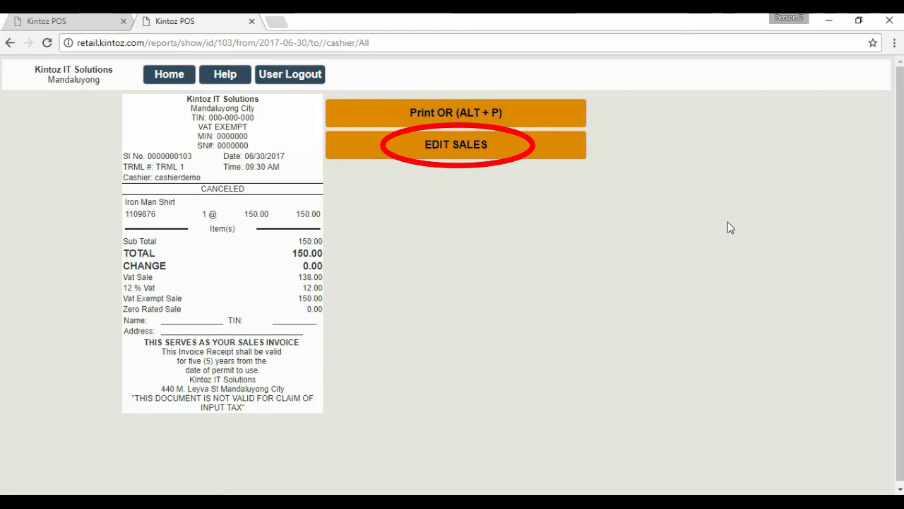
left_click(455, 144)
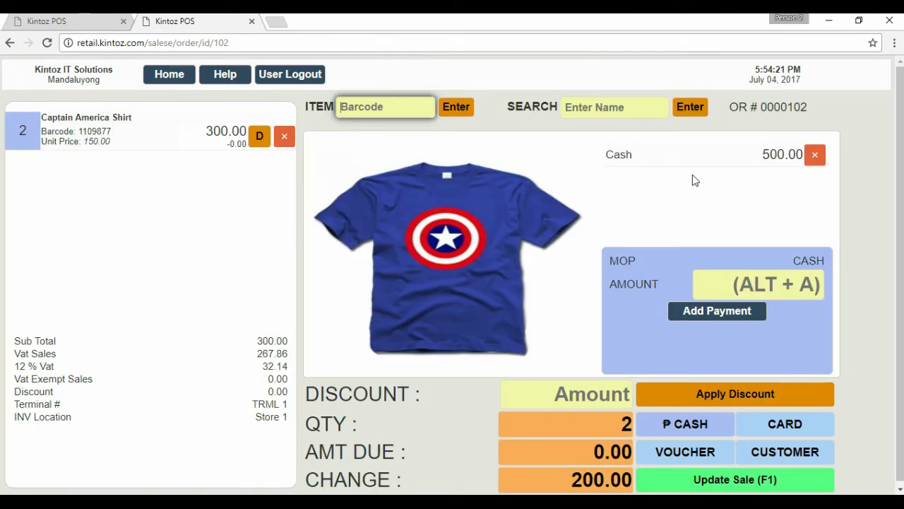
mouse_move(257, 198)
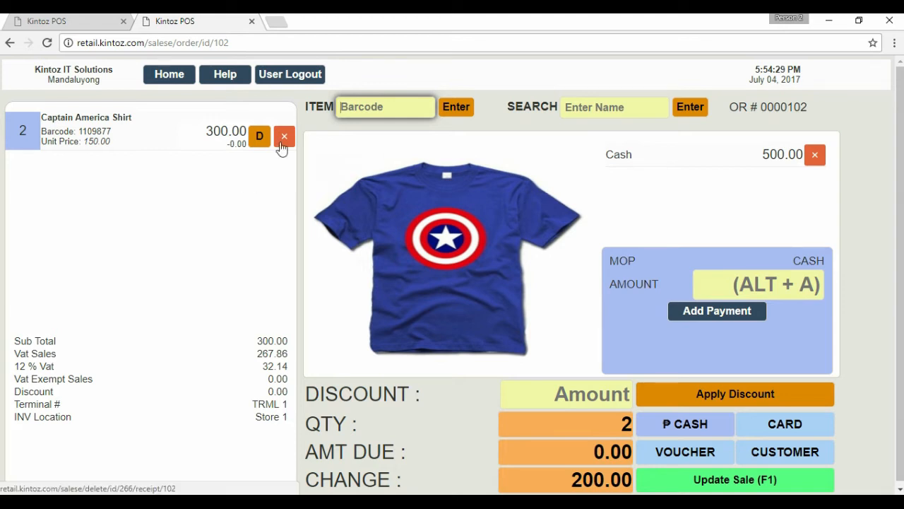
left_click(284, 136)
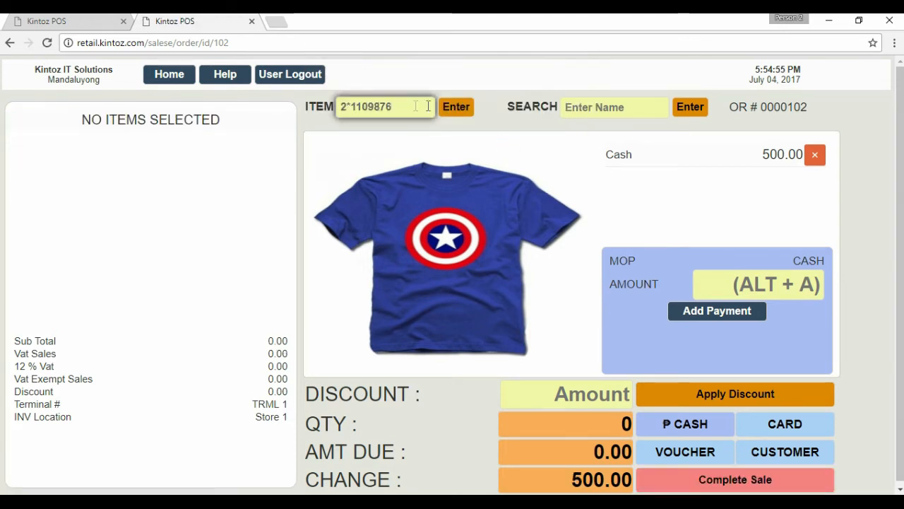
left_click(455, 107)
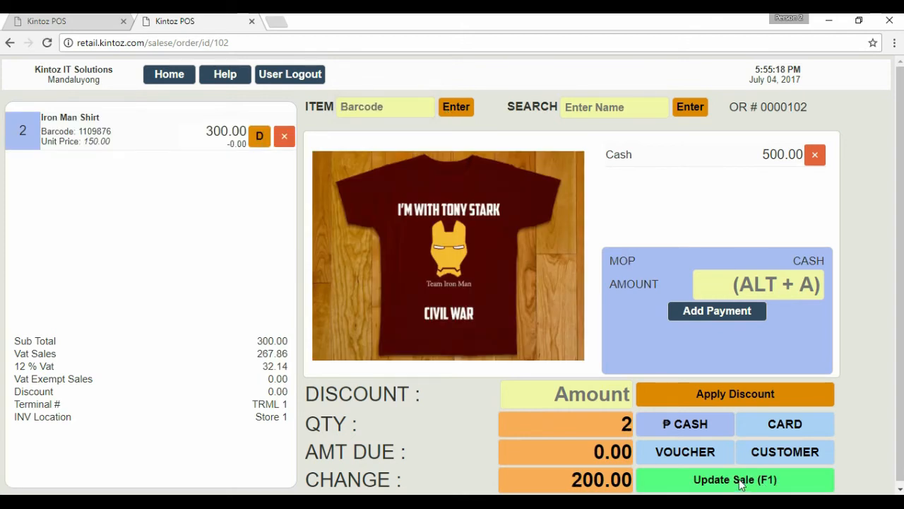
left_click(734, 479)
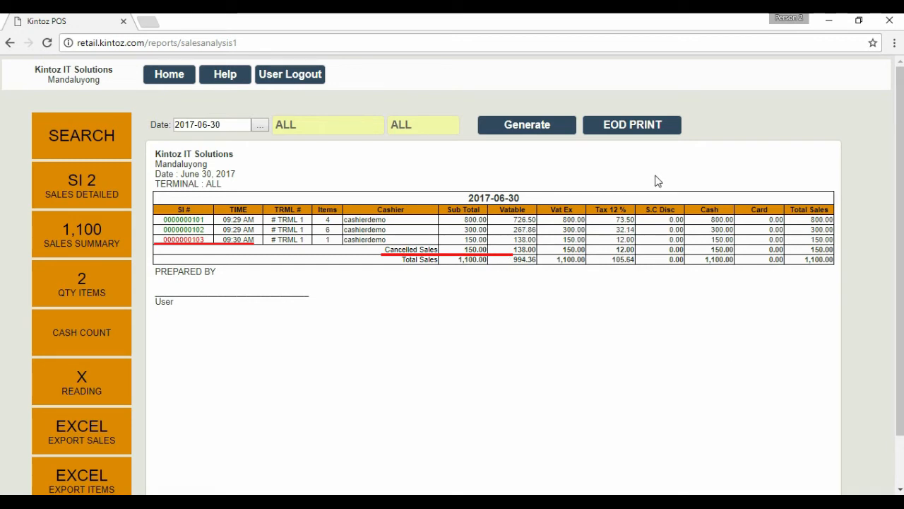
Step: Preview the detailed sales report via EOD PRINT and cancel without printing
left_click(631, 124)
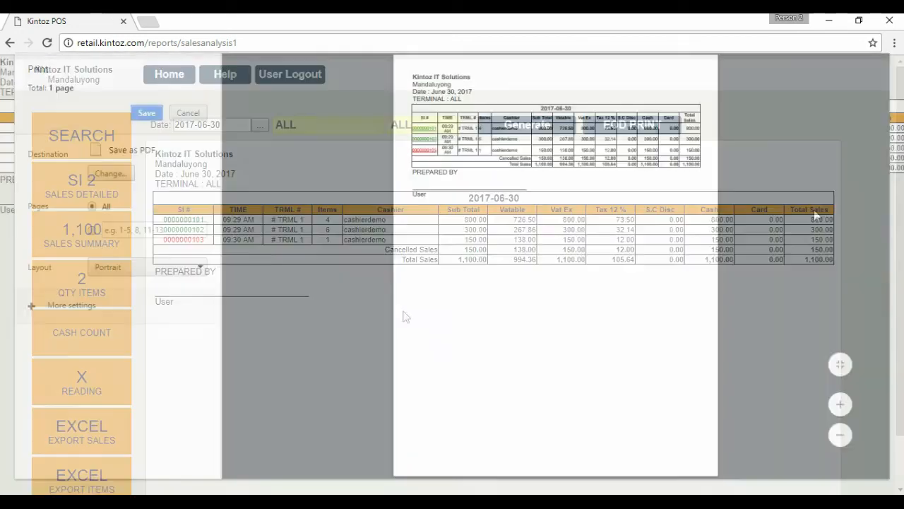
left_click(188, 113)
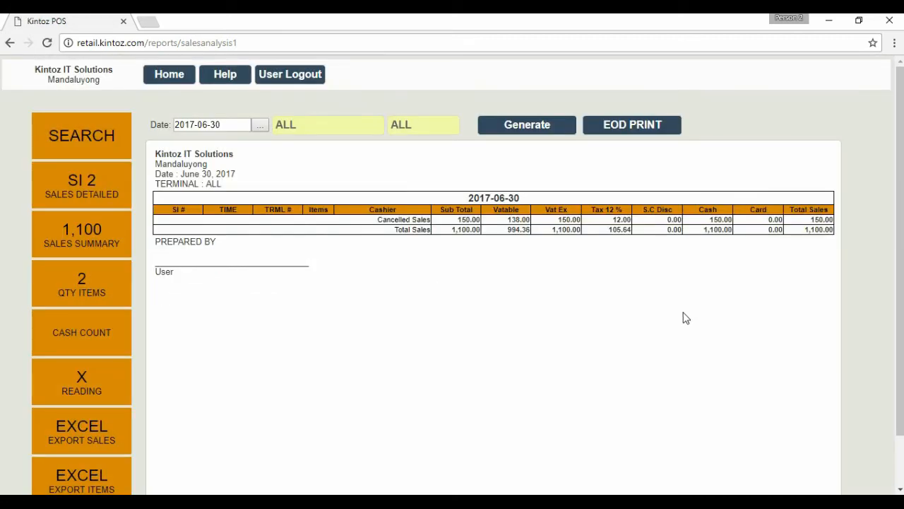
mouse_move(667, 169)
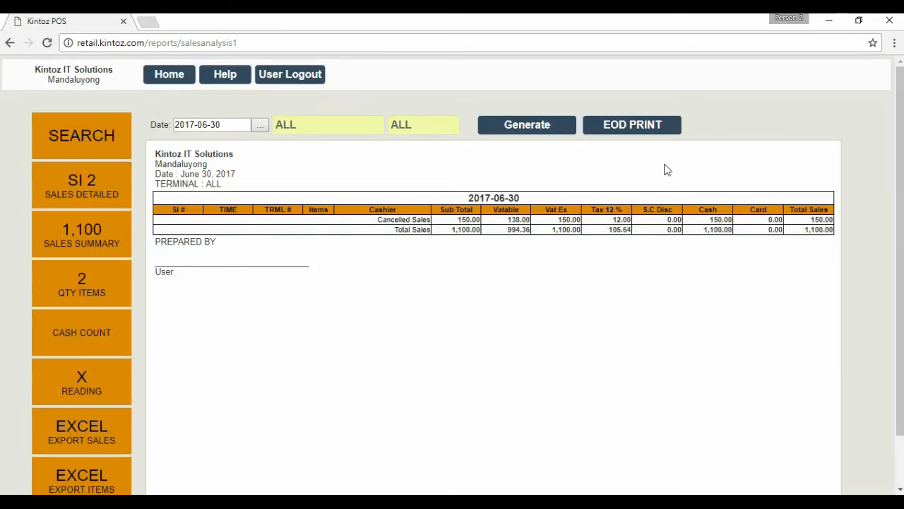
Step: Show the QTY ITEMS report (two Iron Man Shirts, 300.00) and send it to EOD print
left_click(632, 124)
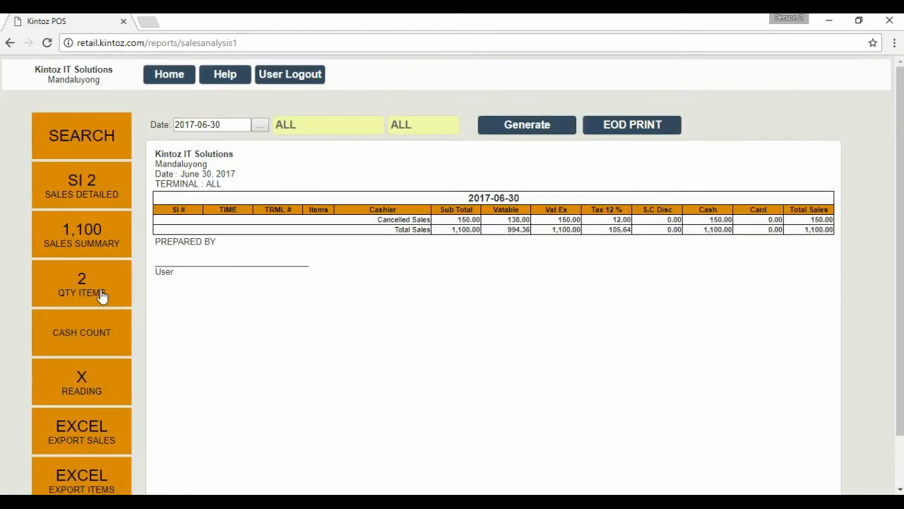
left_click(82, 282)
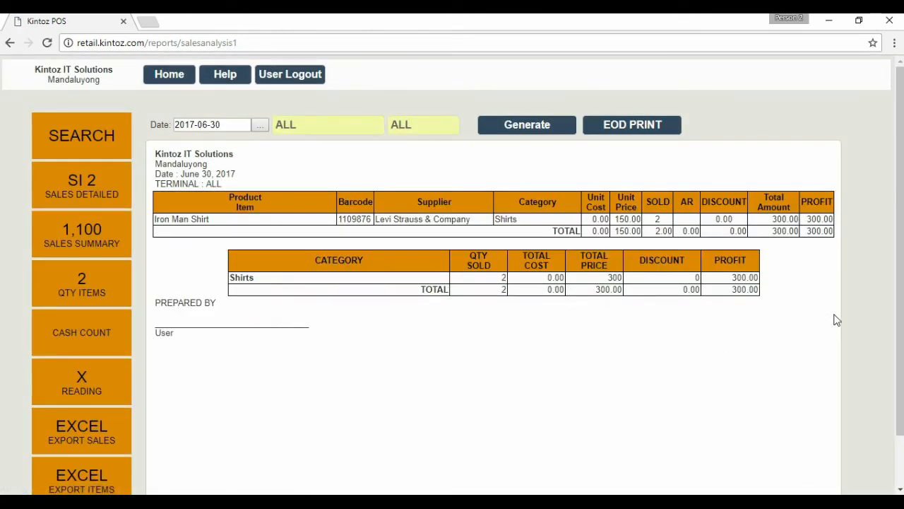
mouse_move(633, 125)
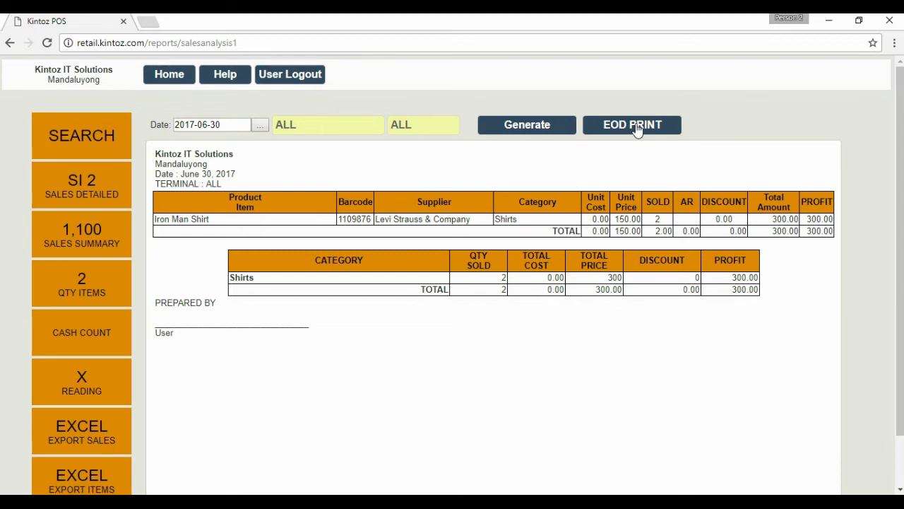
left_click(631, 124)
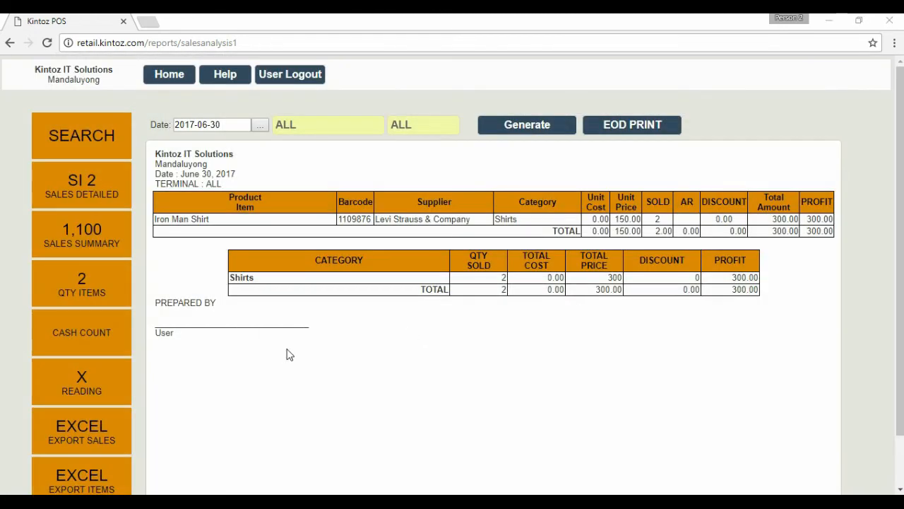
mouse_move(110, 344)
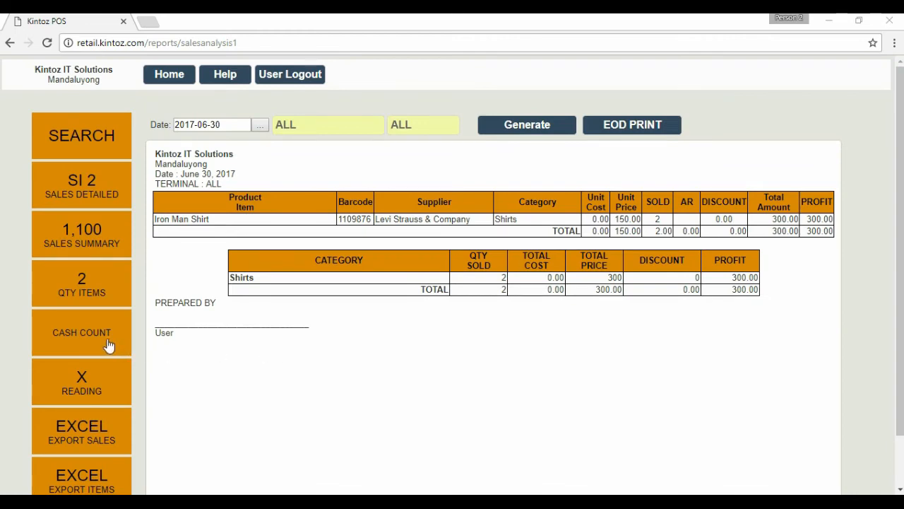
Step: Show the CASH COUNT report: 550.00 denominations across two submitted counts
left_click(82, 332)
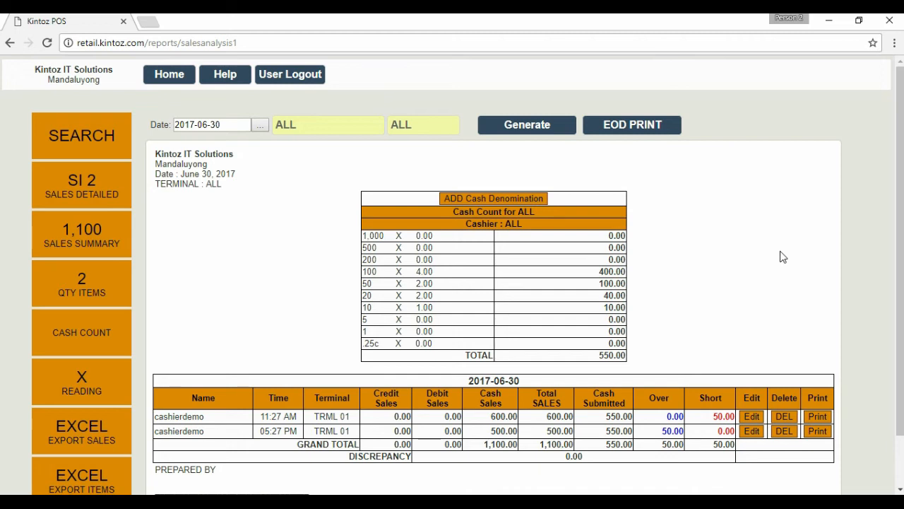
mouse_move(523, 207)
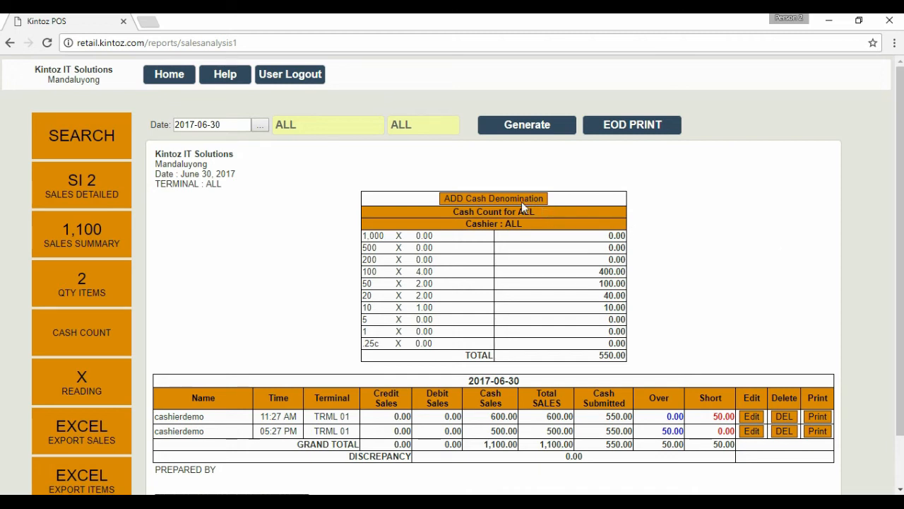
left_click(493, 197)
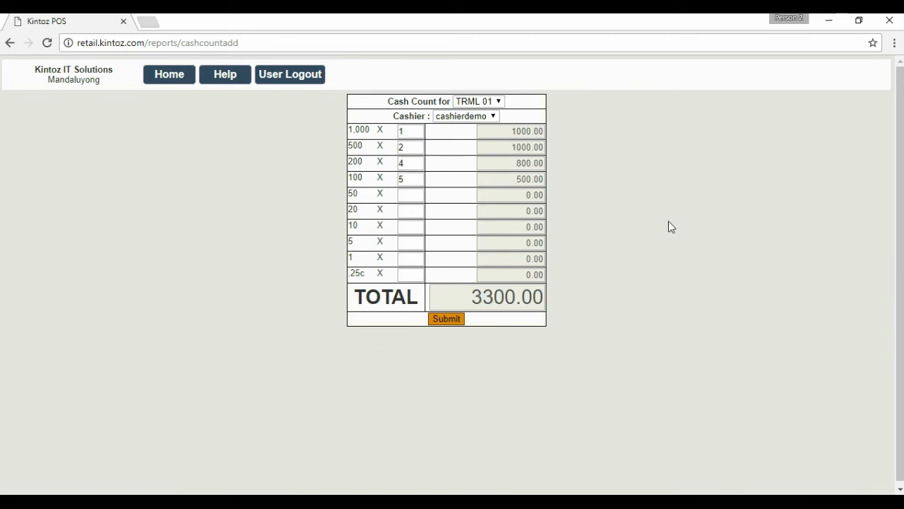
left_click(447, 319)
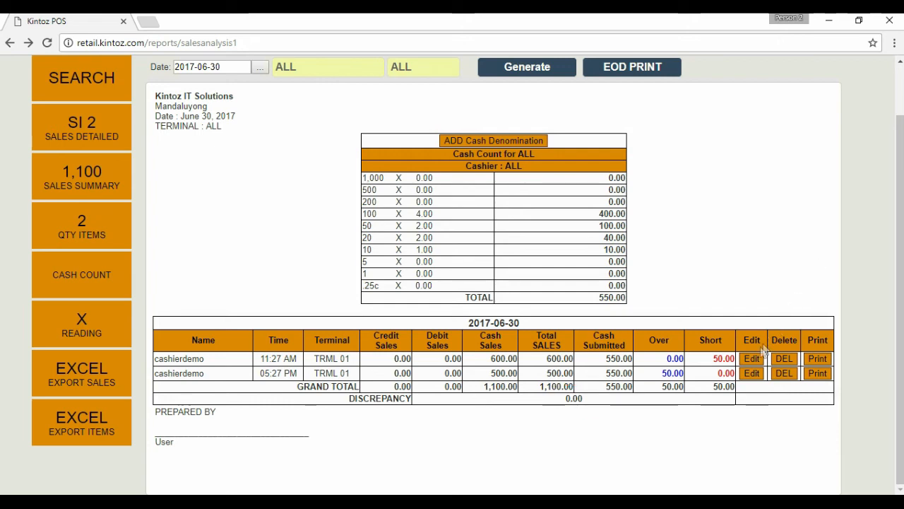
Step: Edit the first TRML 01 cash count row, showing its 370 total
left_click(752, 359)
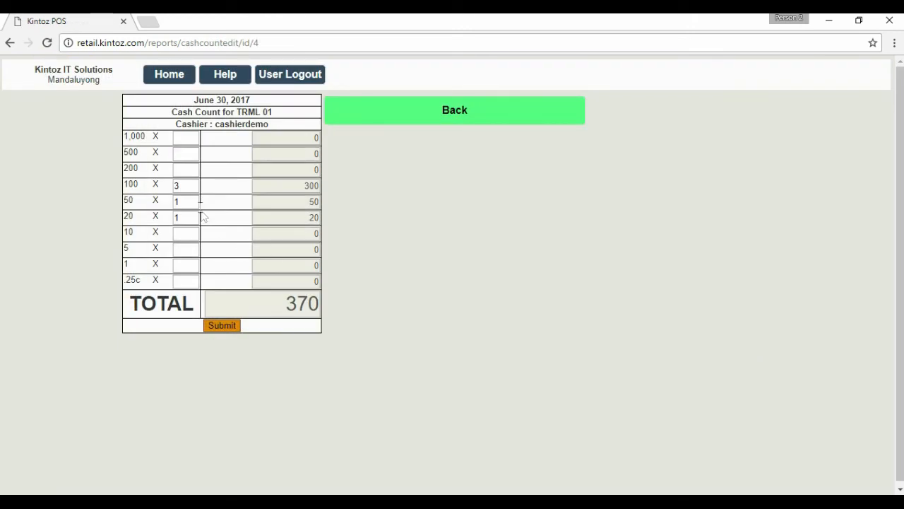
mouse_move(362, 265)
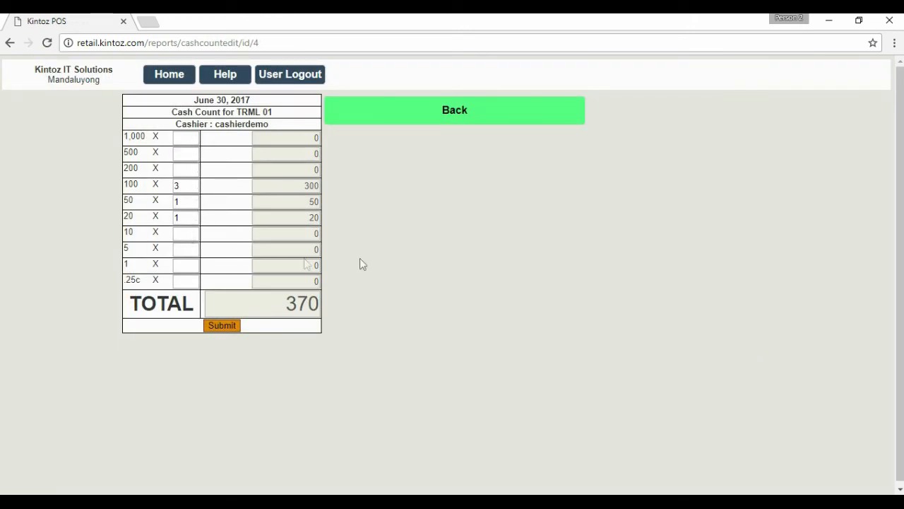
mouse_move(438, 265)
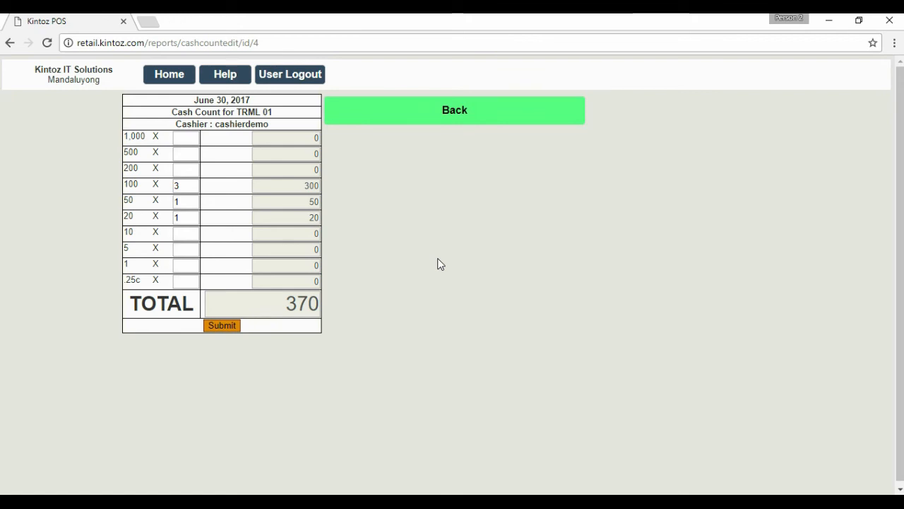
mouse_move(497, 110)
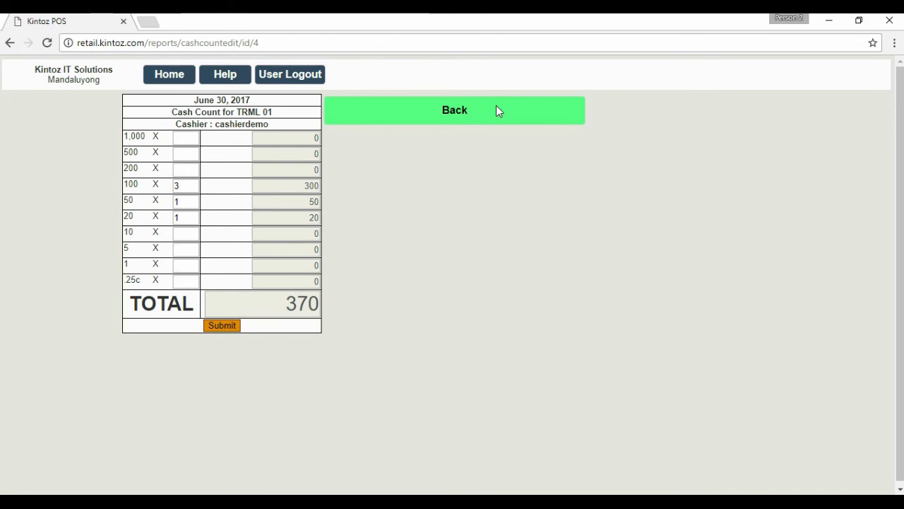
left_click(455, 110)
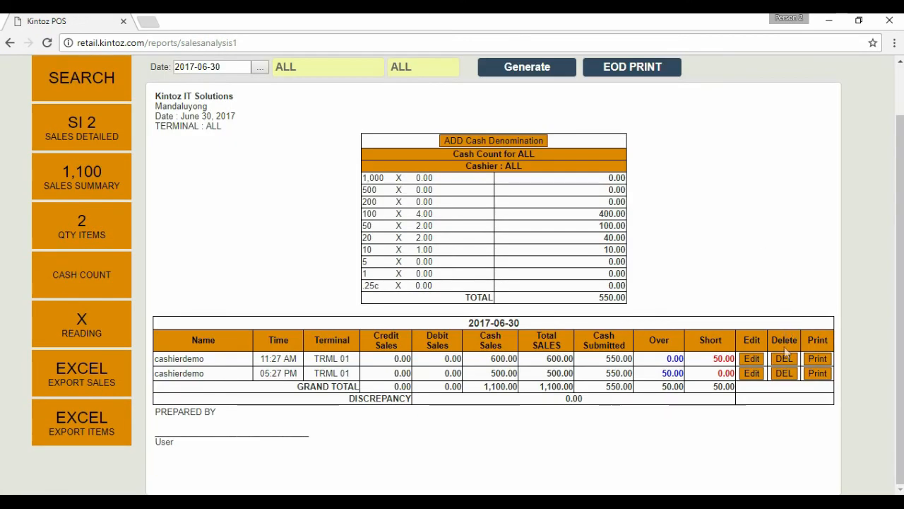
left_click(783, 359)
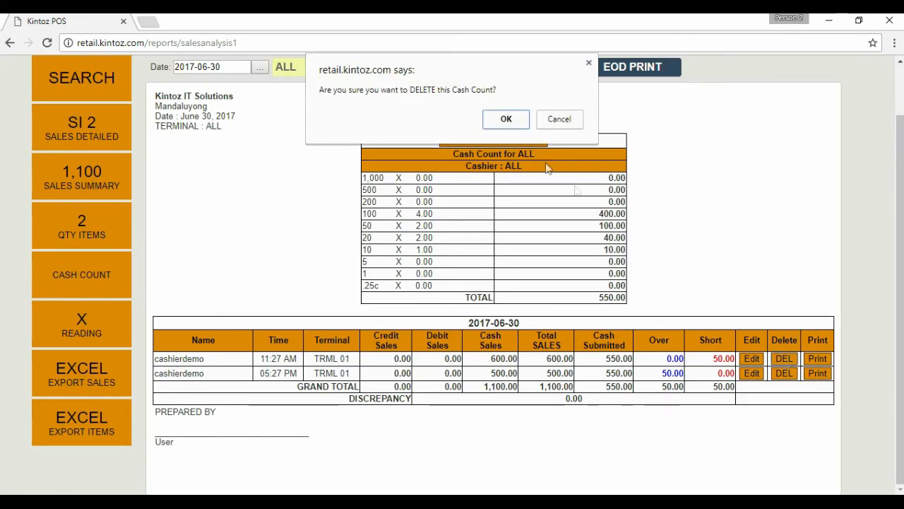
mouse_move(439, 110)
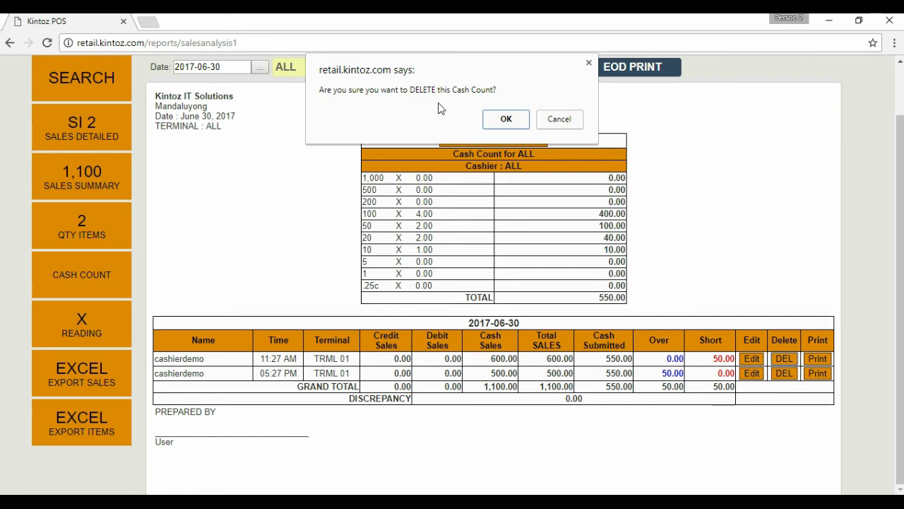
mouse_move(559, 118)
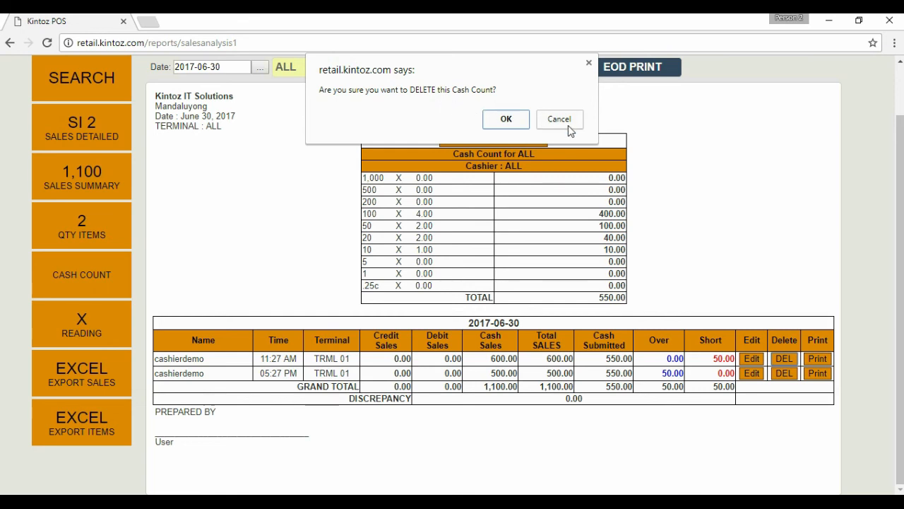
left_click(559, 118)
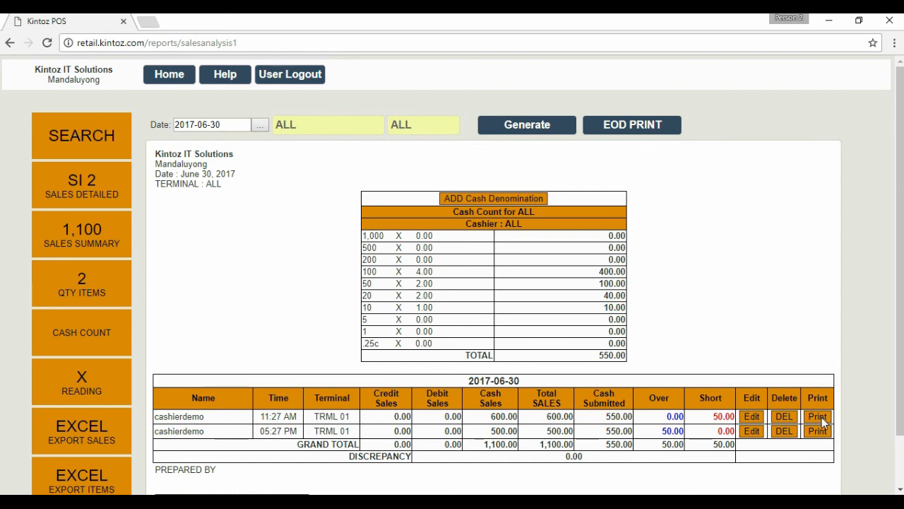
Step: Reprint the TRML 01 cash count slip totalling 370.00 and return to the June 30 report
left_click(816, 431)
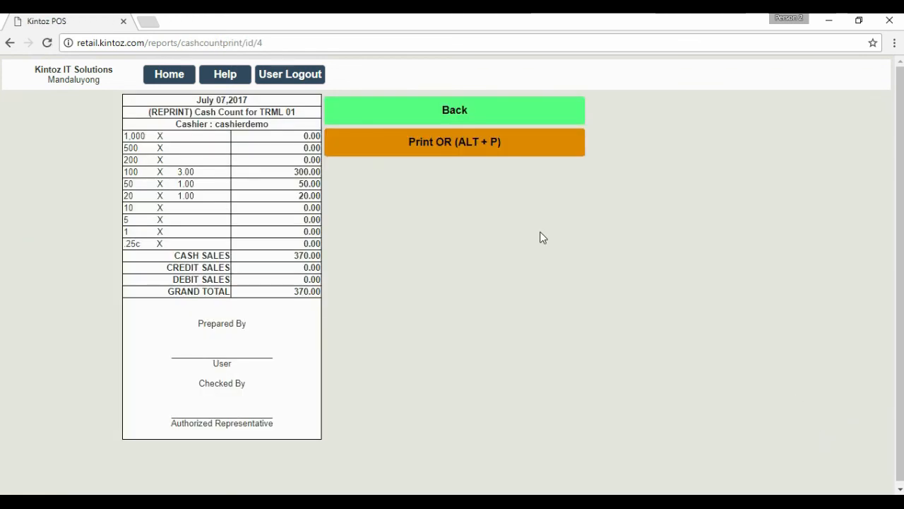
mouse_move(537, 152)
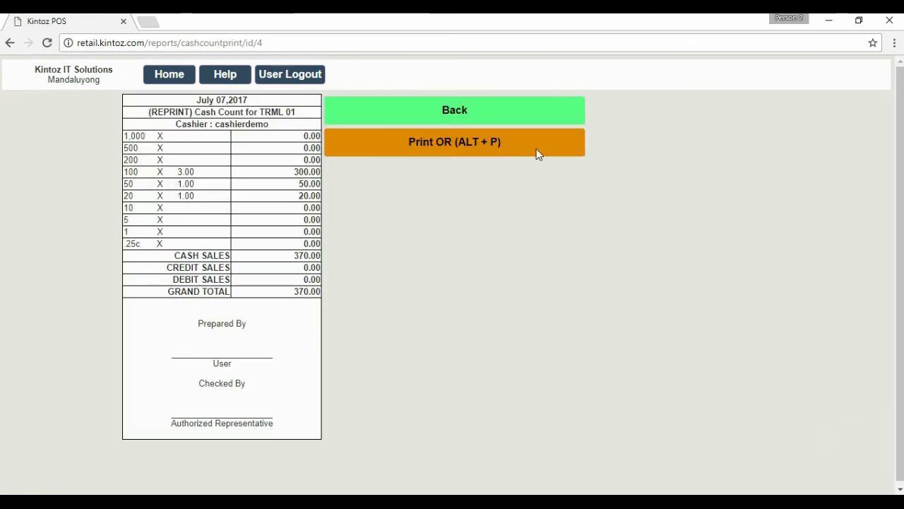
left_click(455, 141)
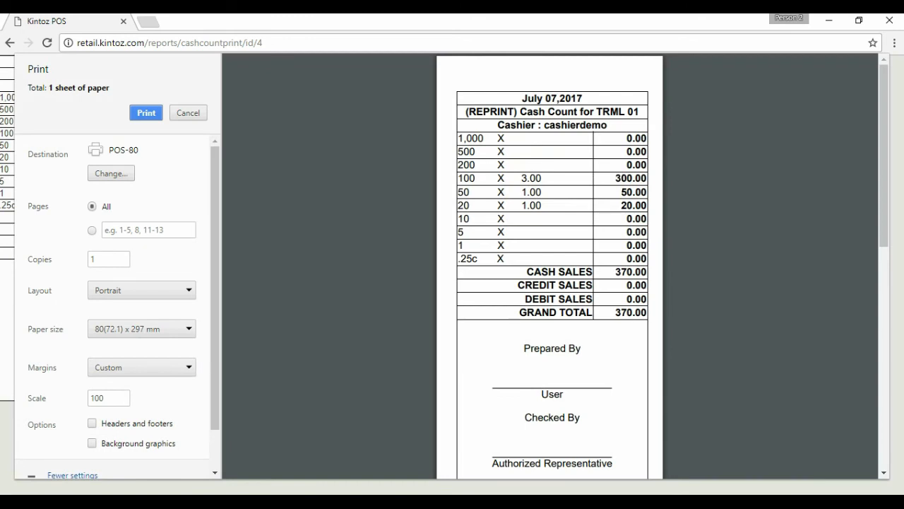
left_click(188, 113)
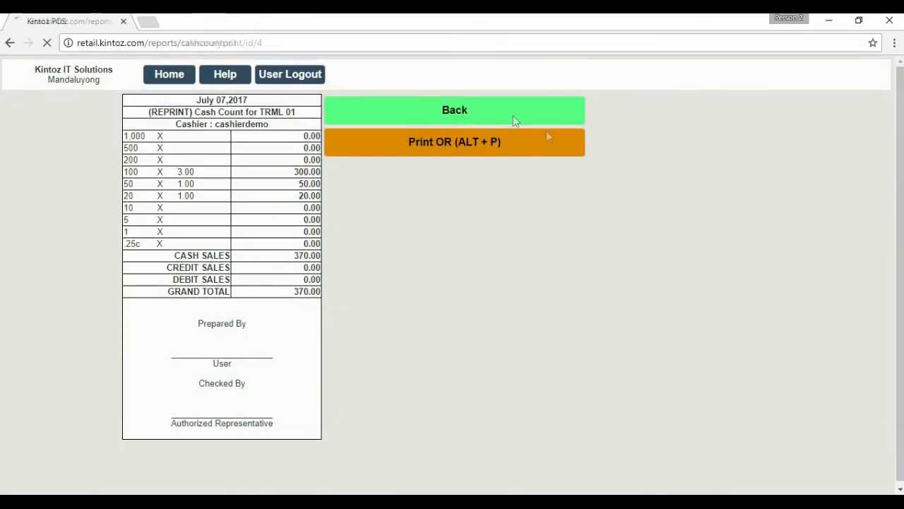
left_click(455, 110)
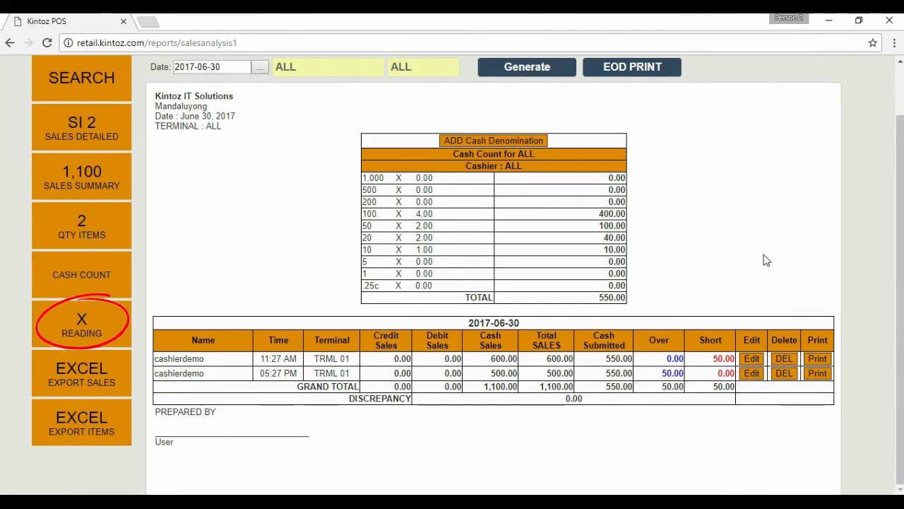
Step: Bring up the June 30 X-Reading slip and enlarge its preview for inspection
left_click(82, 323)
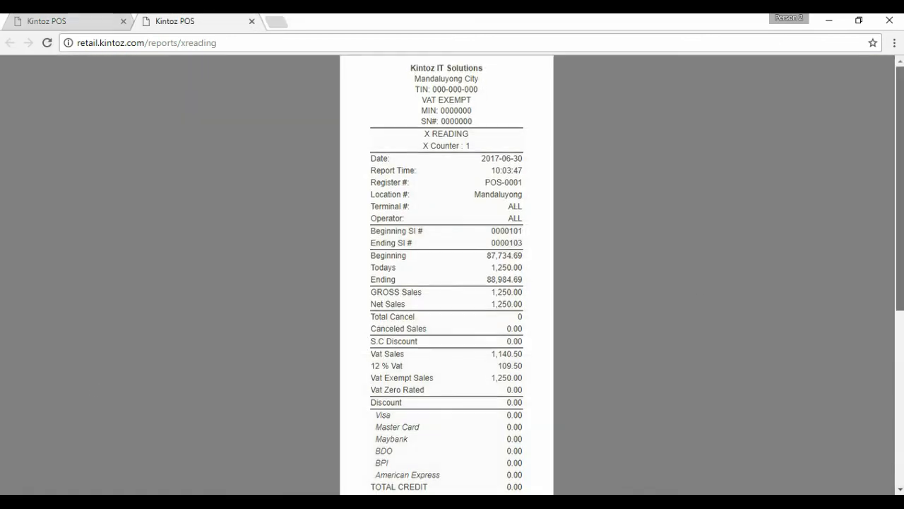
scroll("down", 3)
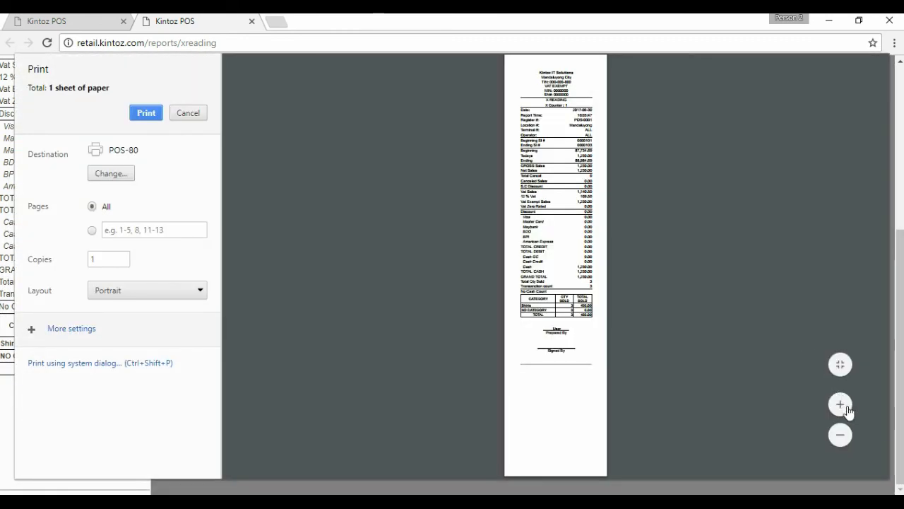
left_click(840, 404)
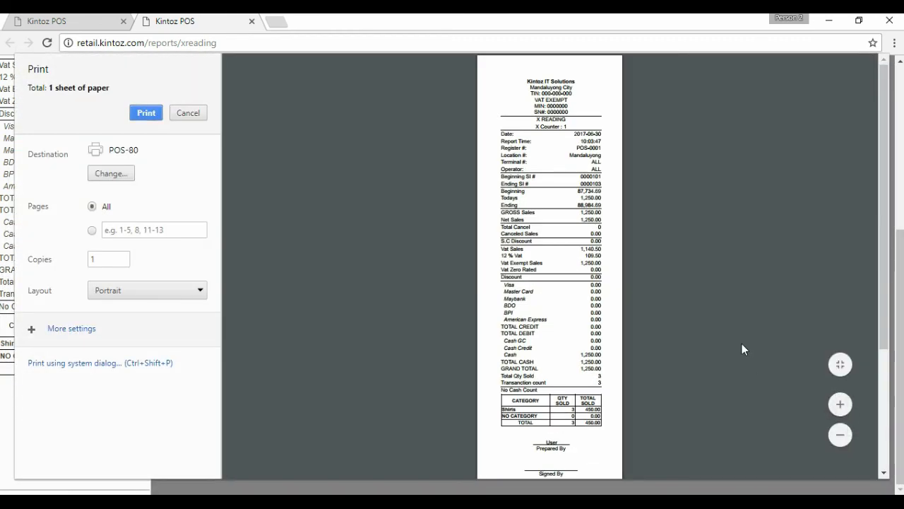
scroll("down", 3)
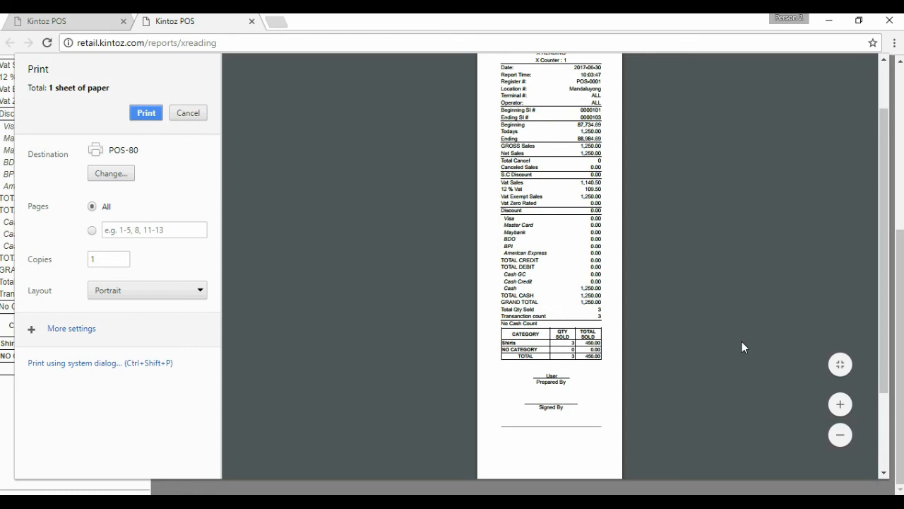
scroll("up", 3)
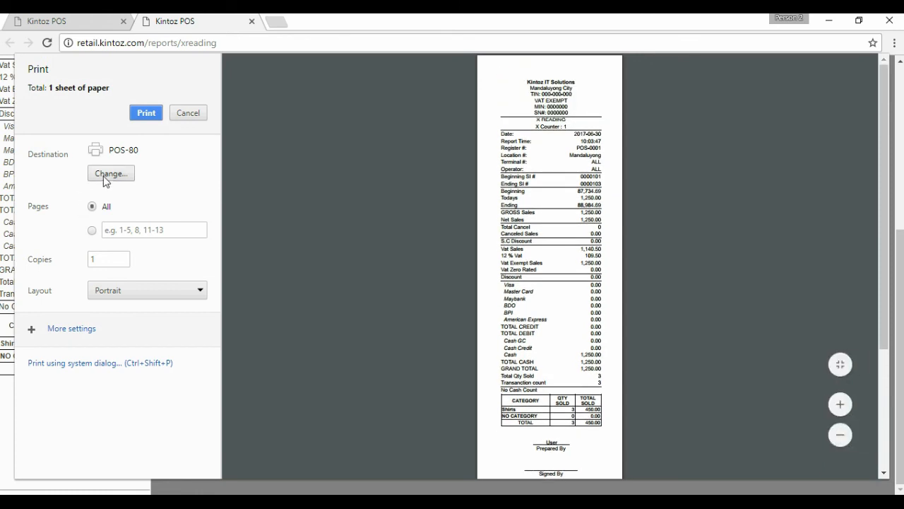
Step: Switch the X-Reading output destination to Save as PDF and save it
left_click(110, 172)
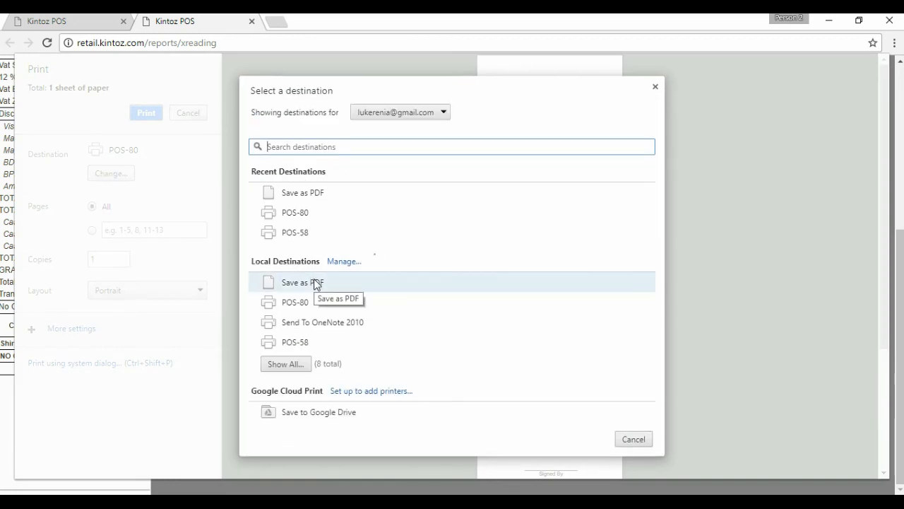
left_click(302, 282)
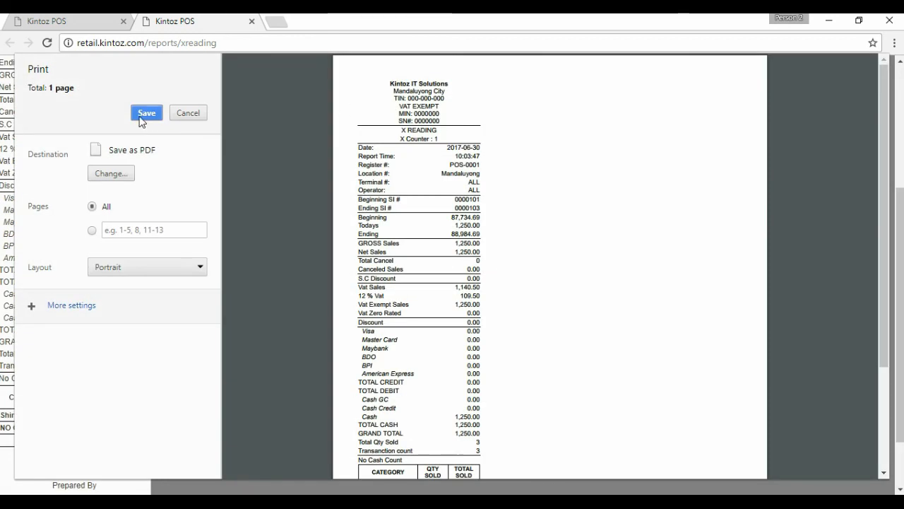
left_click(188, 113)
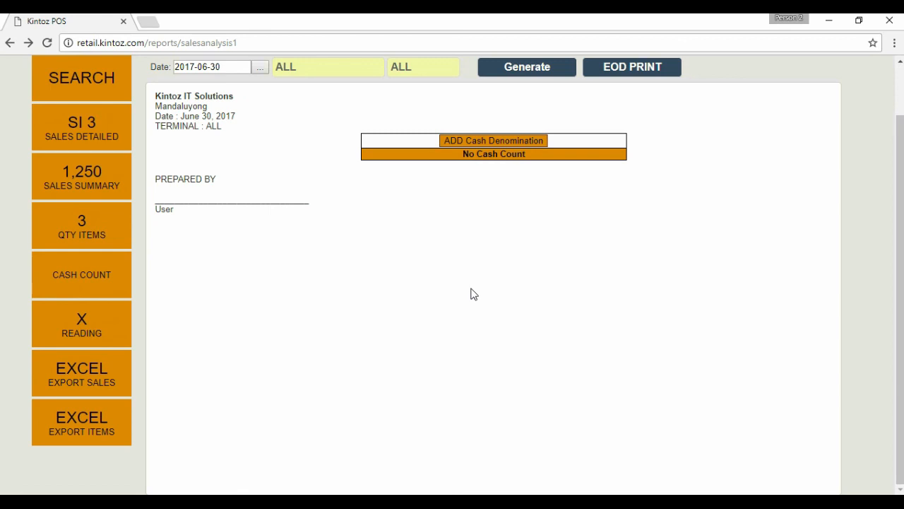
mouse_move(87, 378)
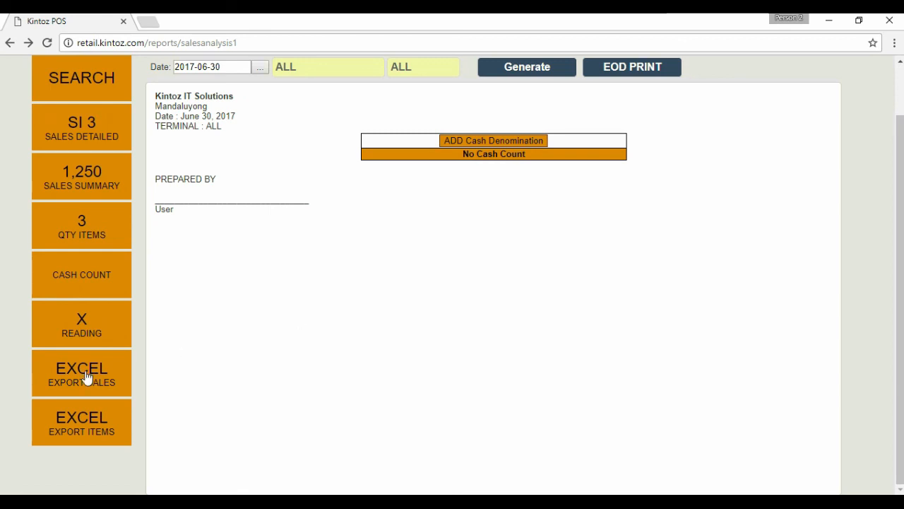
Step: Export sales and items to CSV and view 2017-06-30.csv in Excel (Captain America Shirt 2, Iron Man Shirt 1)
left_click(82, 373)
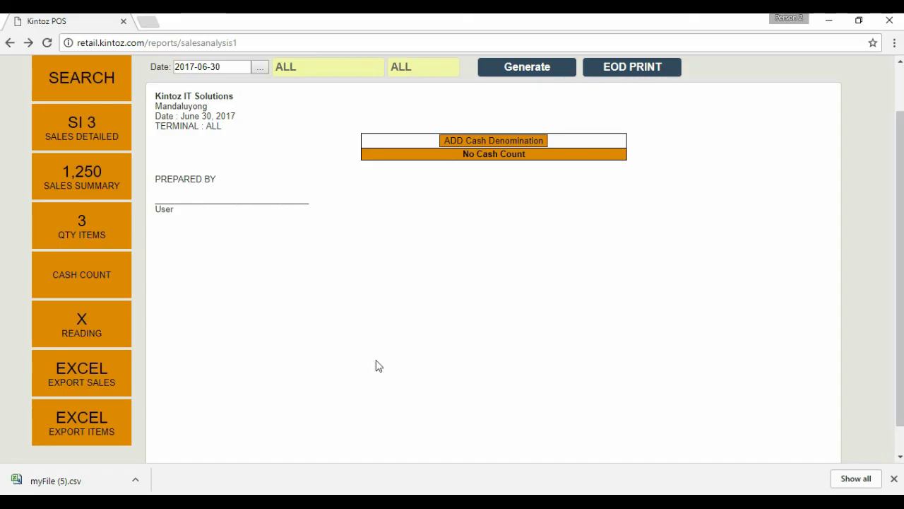
left_click(82, 373)
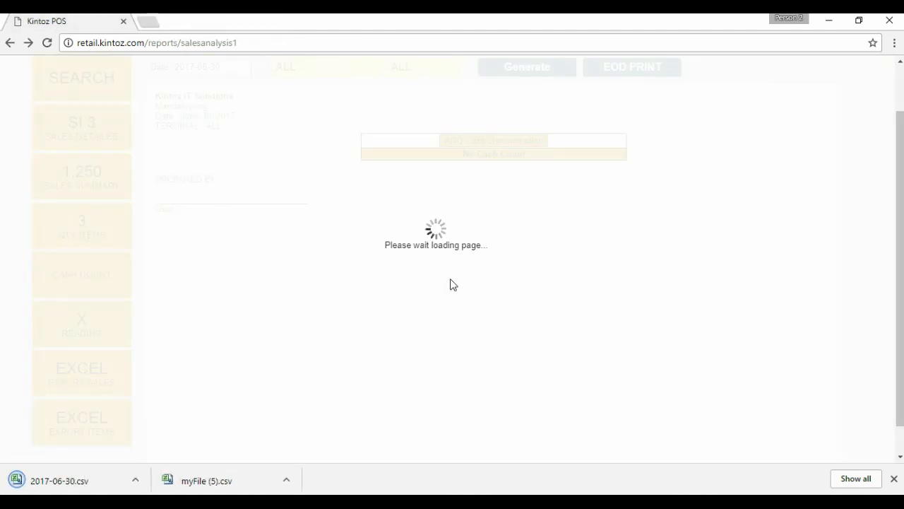
left_click(59, 480)
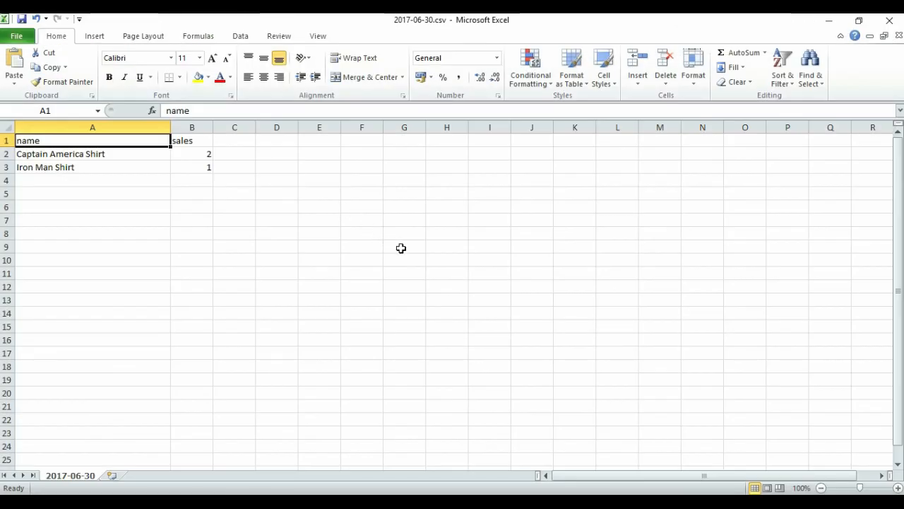